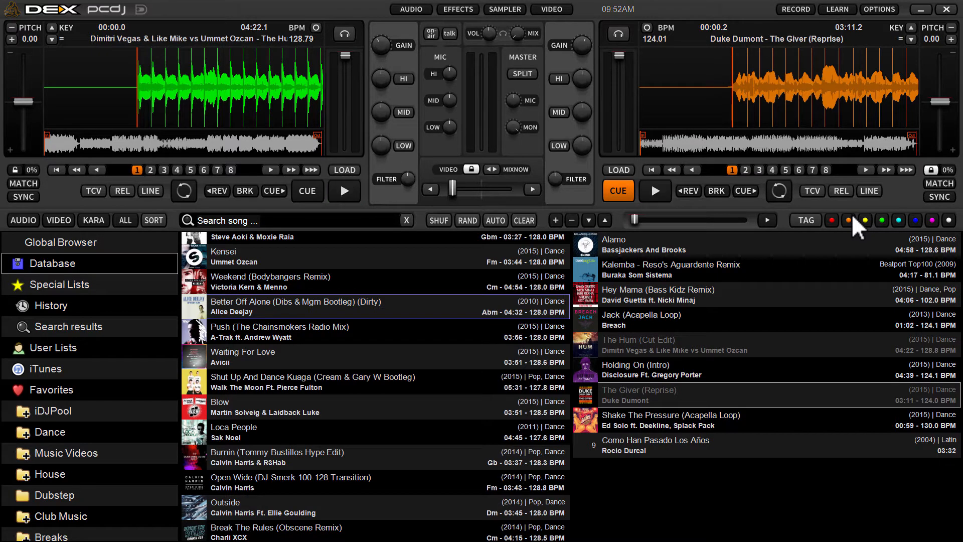
# Filter the database list to audio, then video, then karaoke, ending back on audio-only.
pyautogui.click(344, 191)
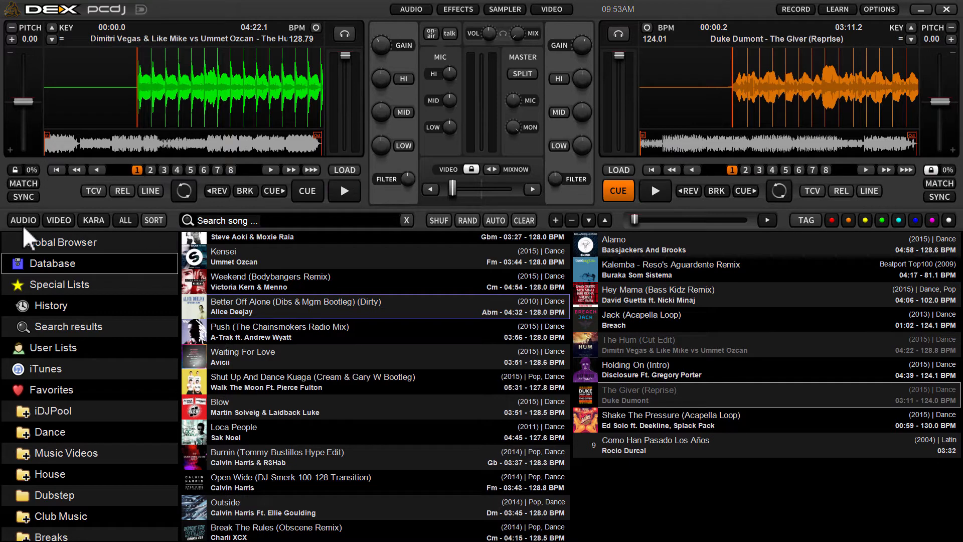
pyautogui.click(343, 190)
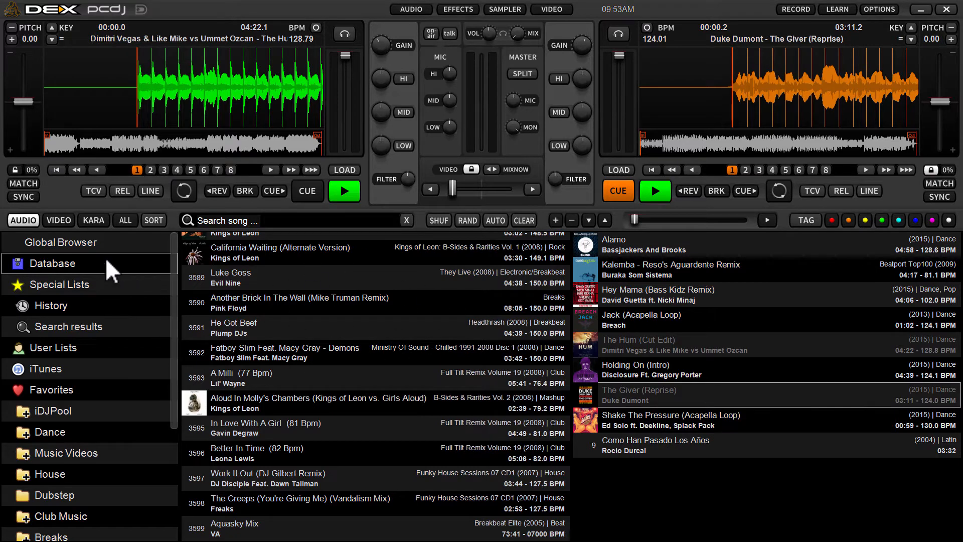
pyautogui.moveTo(402, 341)
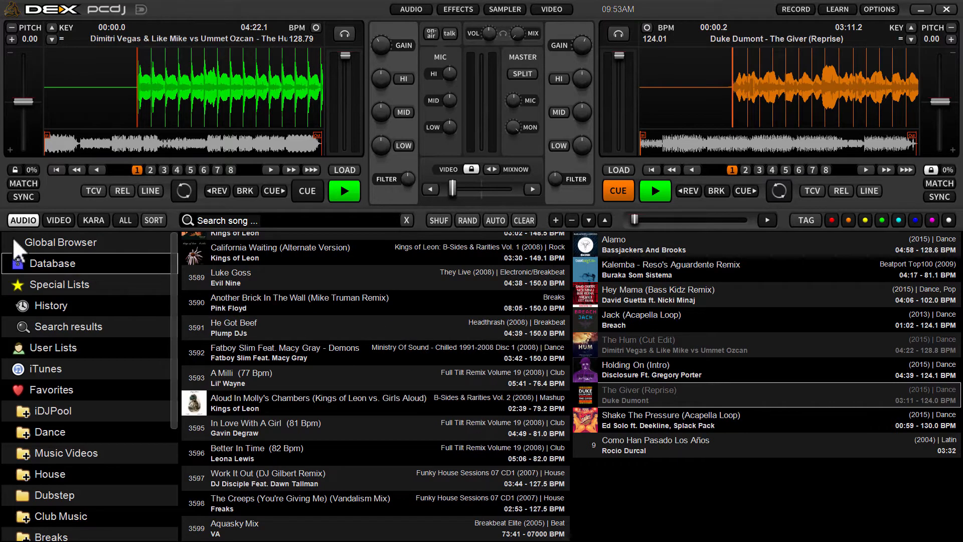
pyautogui.click(58, 220)
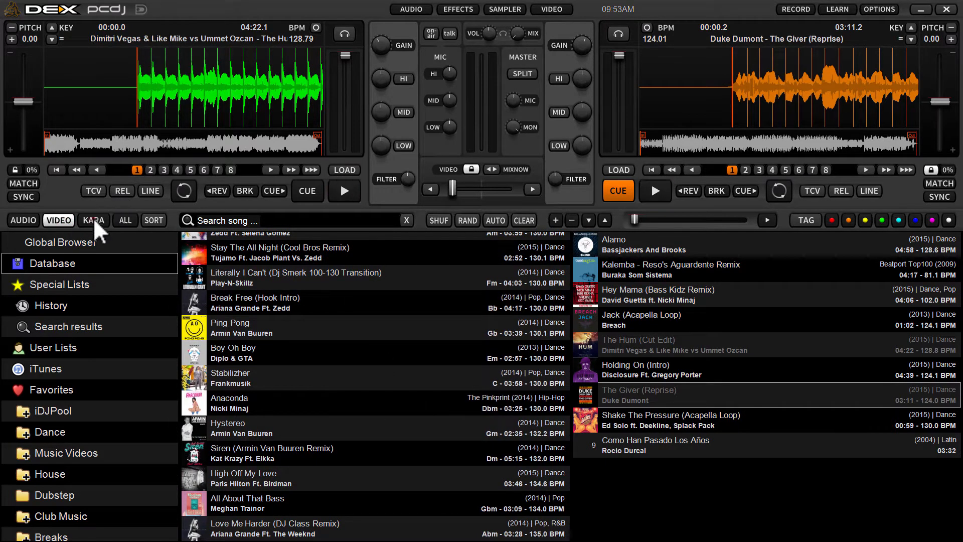
pyautogui.click(94, 220)
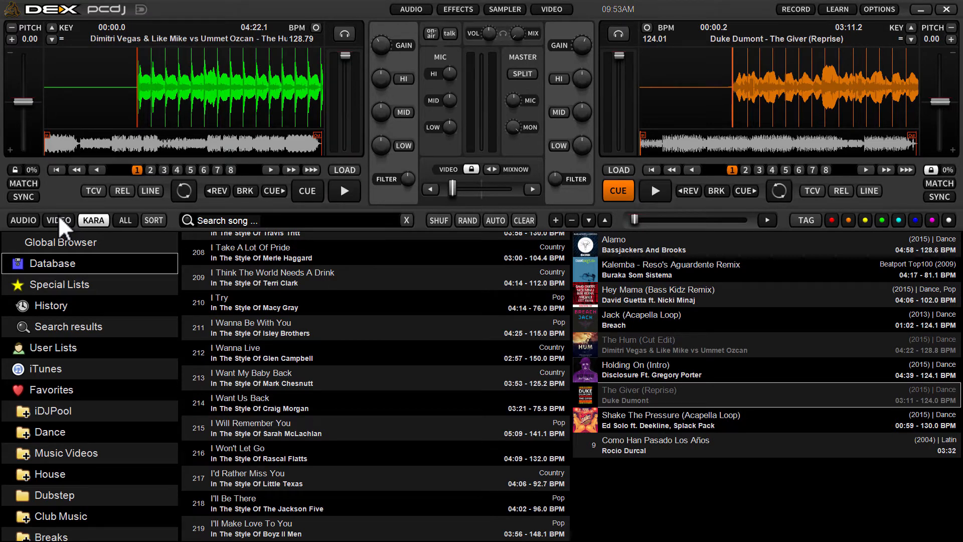
pyautogui.moveTo(79, 235)
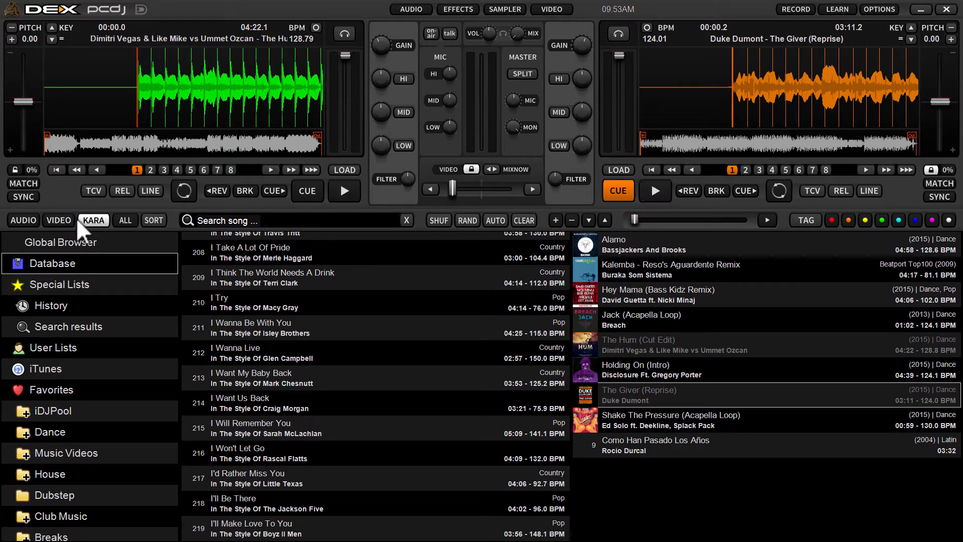
pyautogui.click(23, 219)
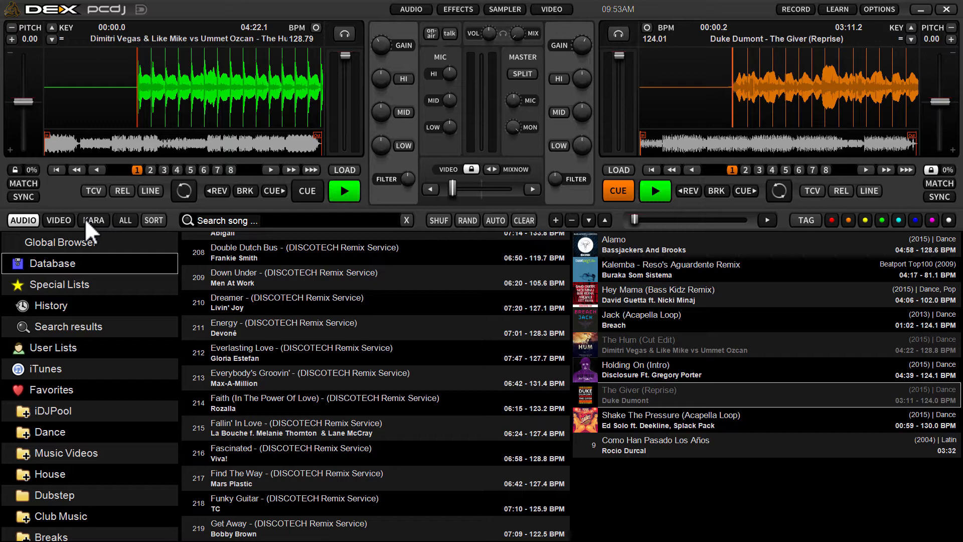
# Filter to karaoke tracks and select them all from the first to the last entry.
pyautogui.click(92, 219)
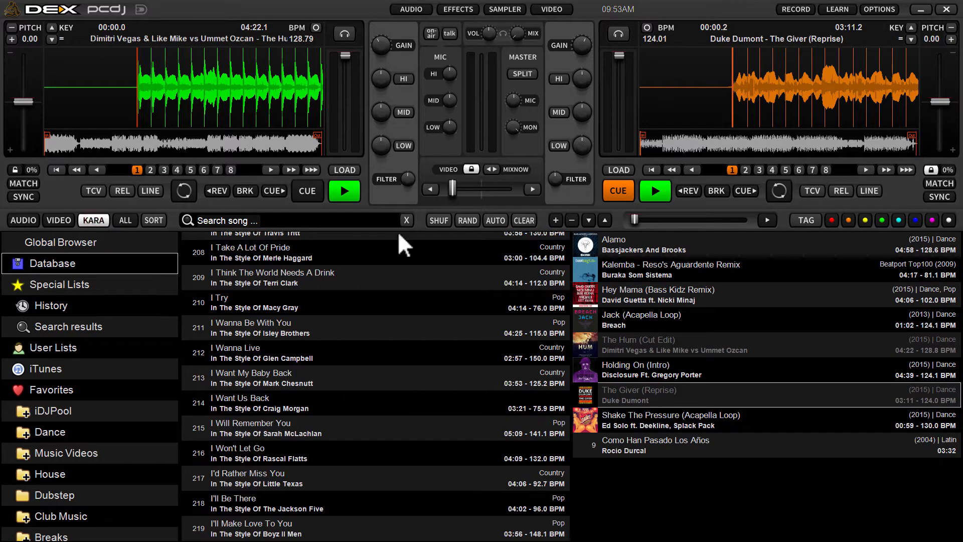
pyautogui.moveTo(571, 367)
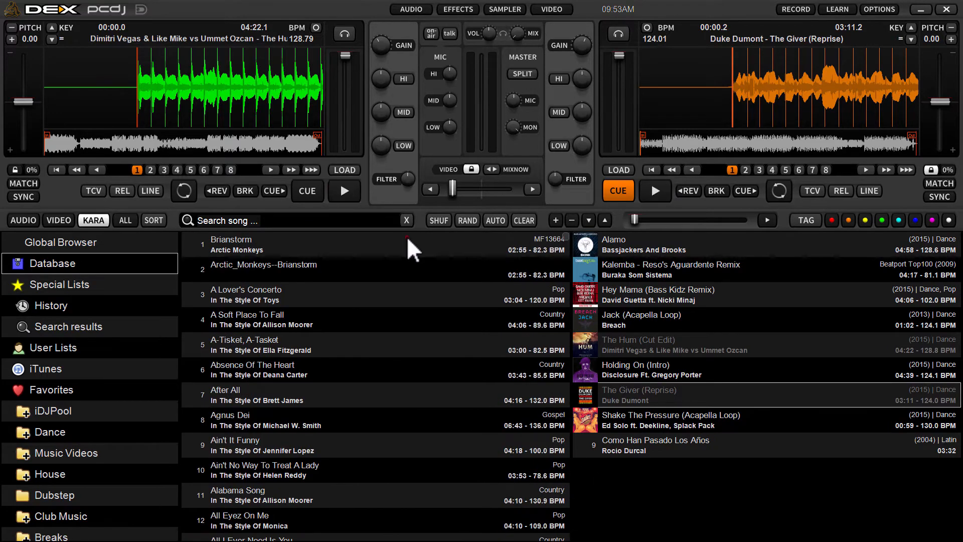
pyautogui.click(343, 191)
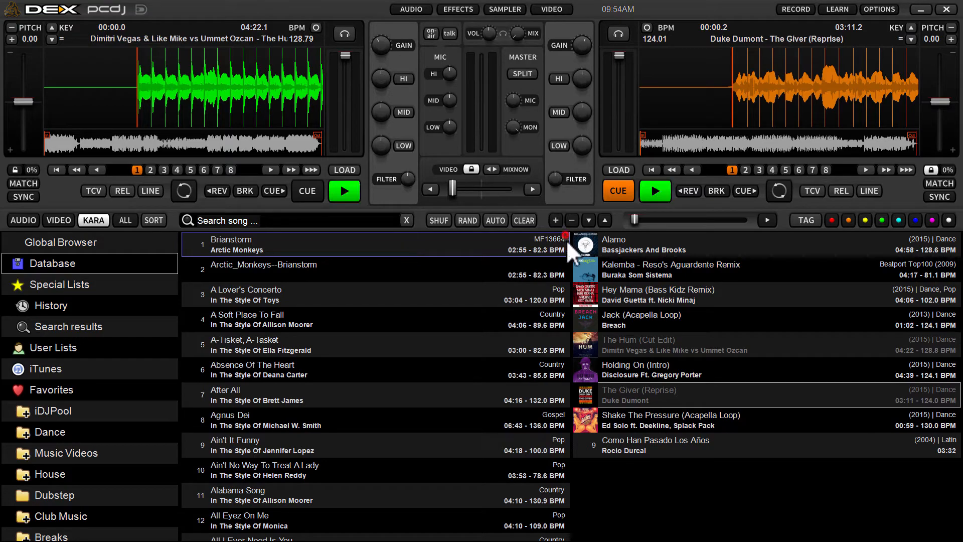
pyautogui.scroll(-3)
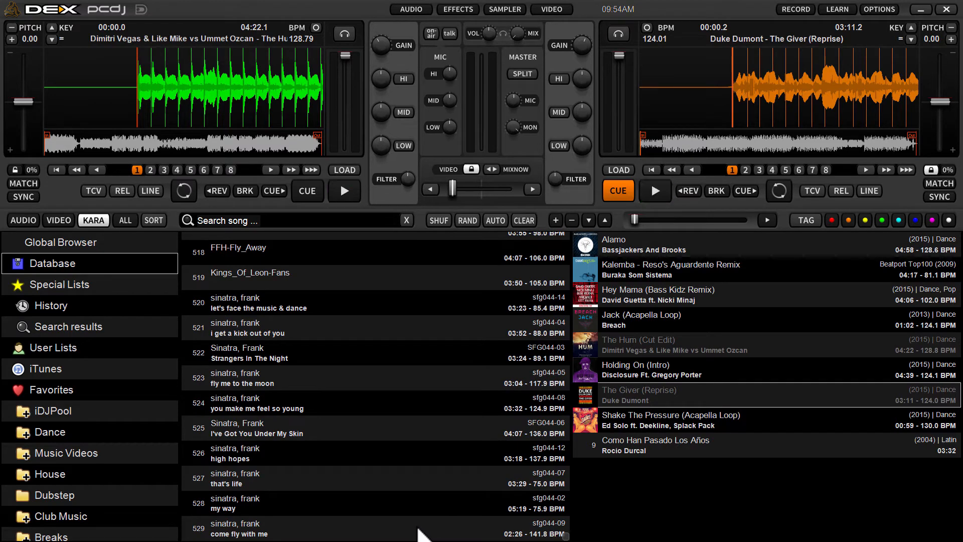
pyautogui.click(344, 190)
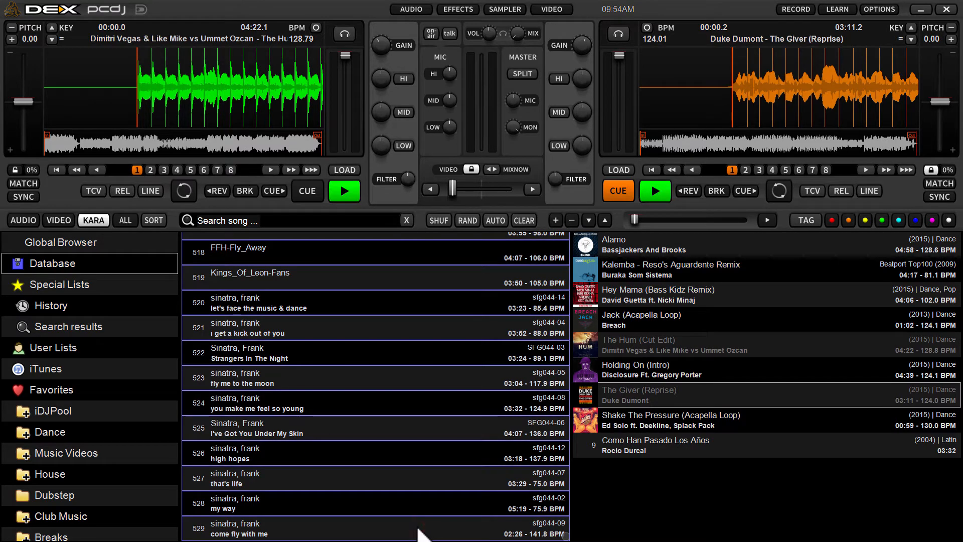
pyautogui.moveTo(319, 257)
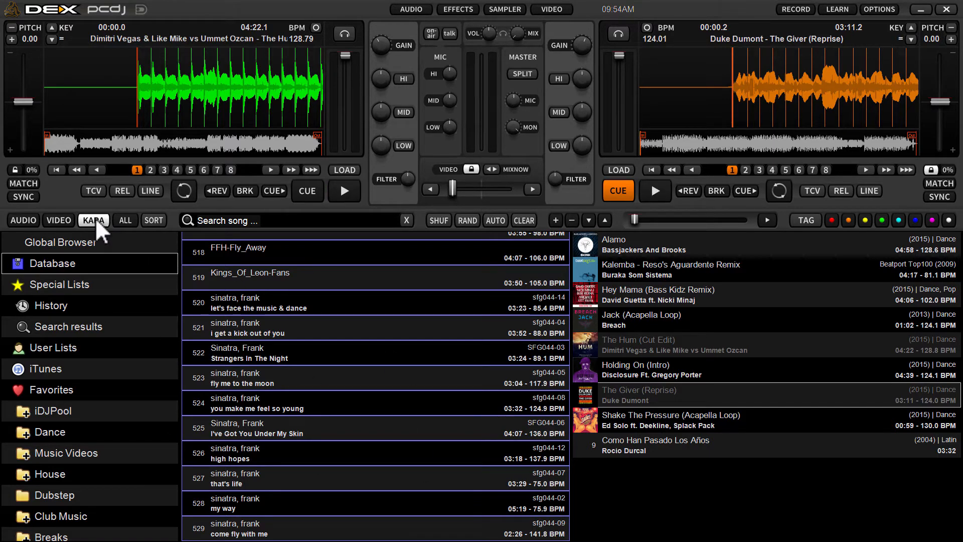
pyautogui.moveTo(854, 233)
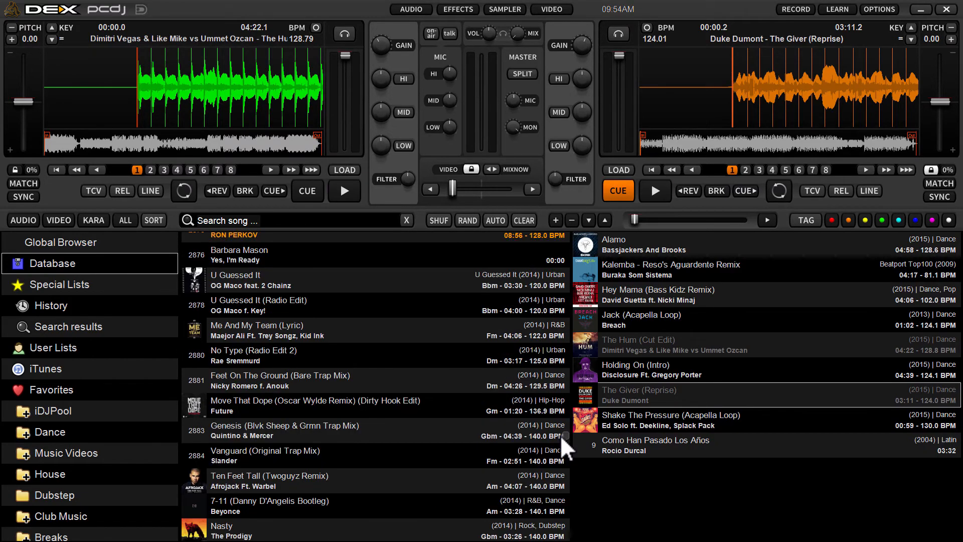
pyautogui.scroll(-3)
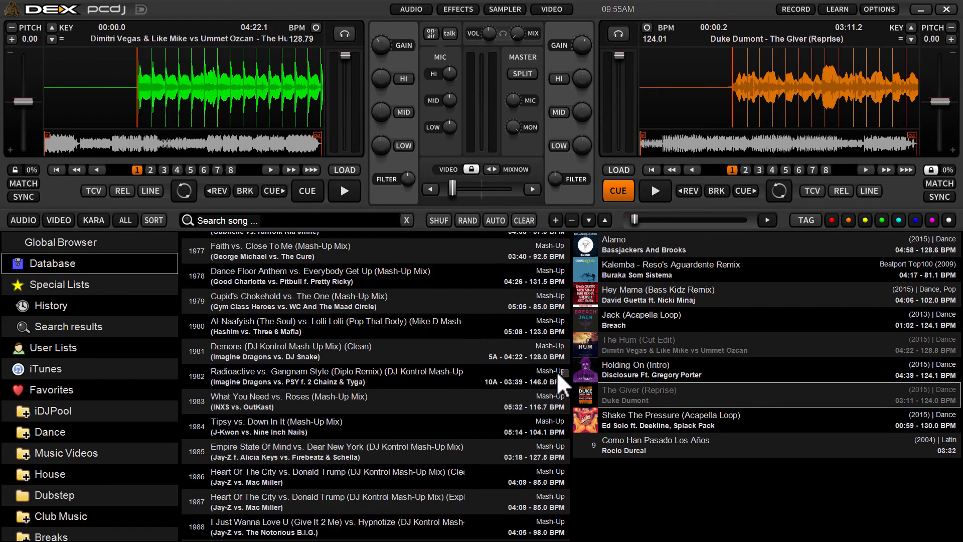
pyautogui.click(344, 191)
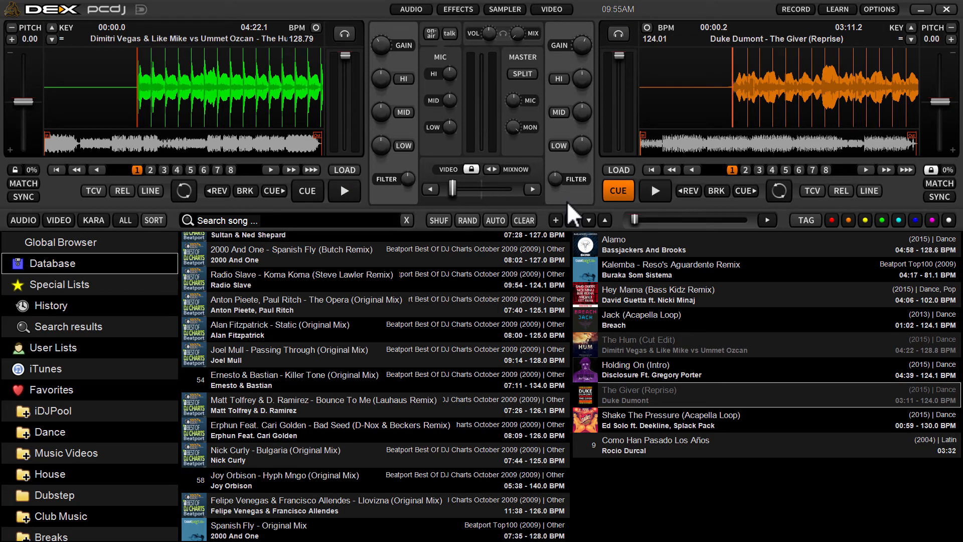
pyautogui.click(344, 190)
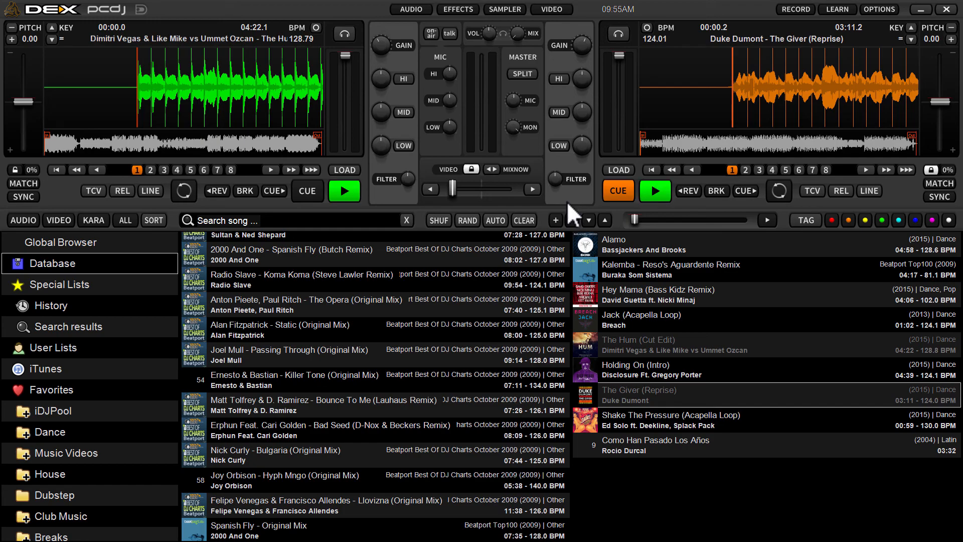